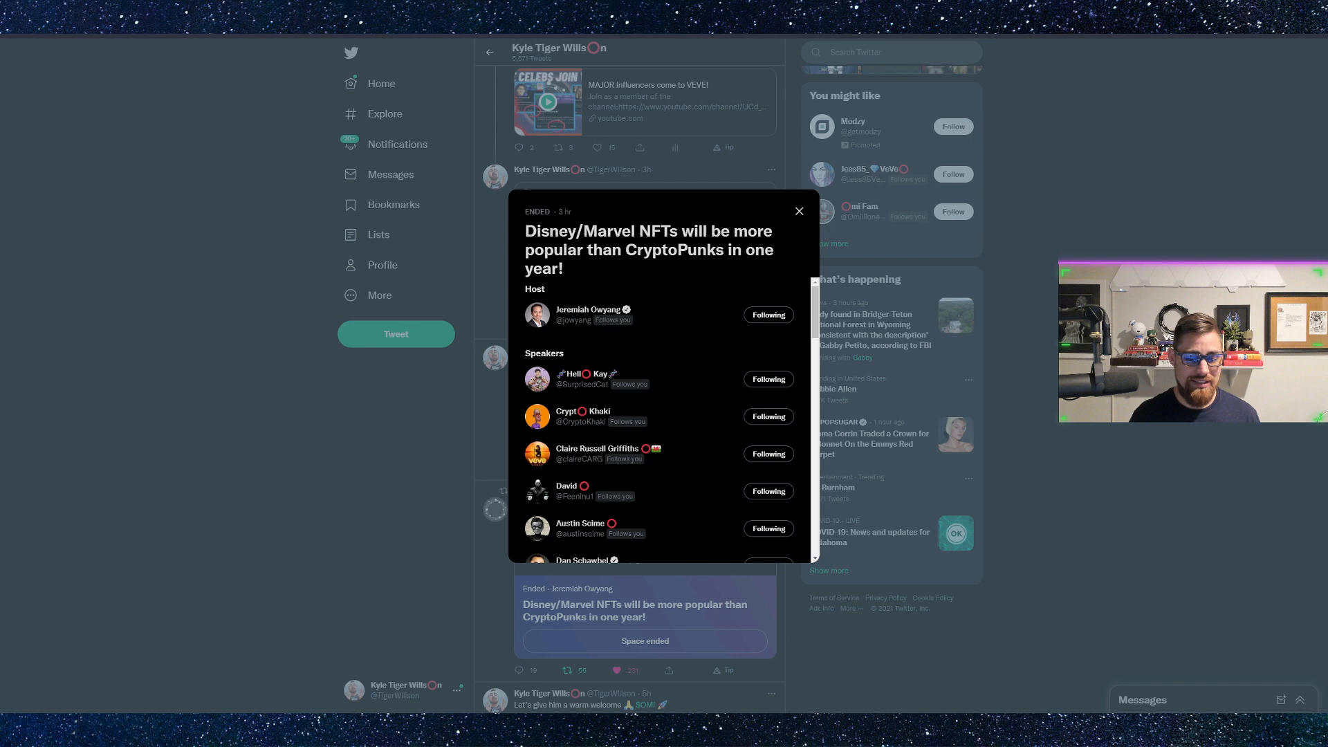
pyautogui.moveTo(587, 309)
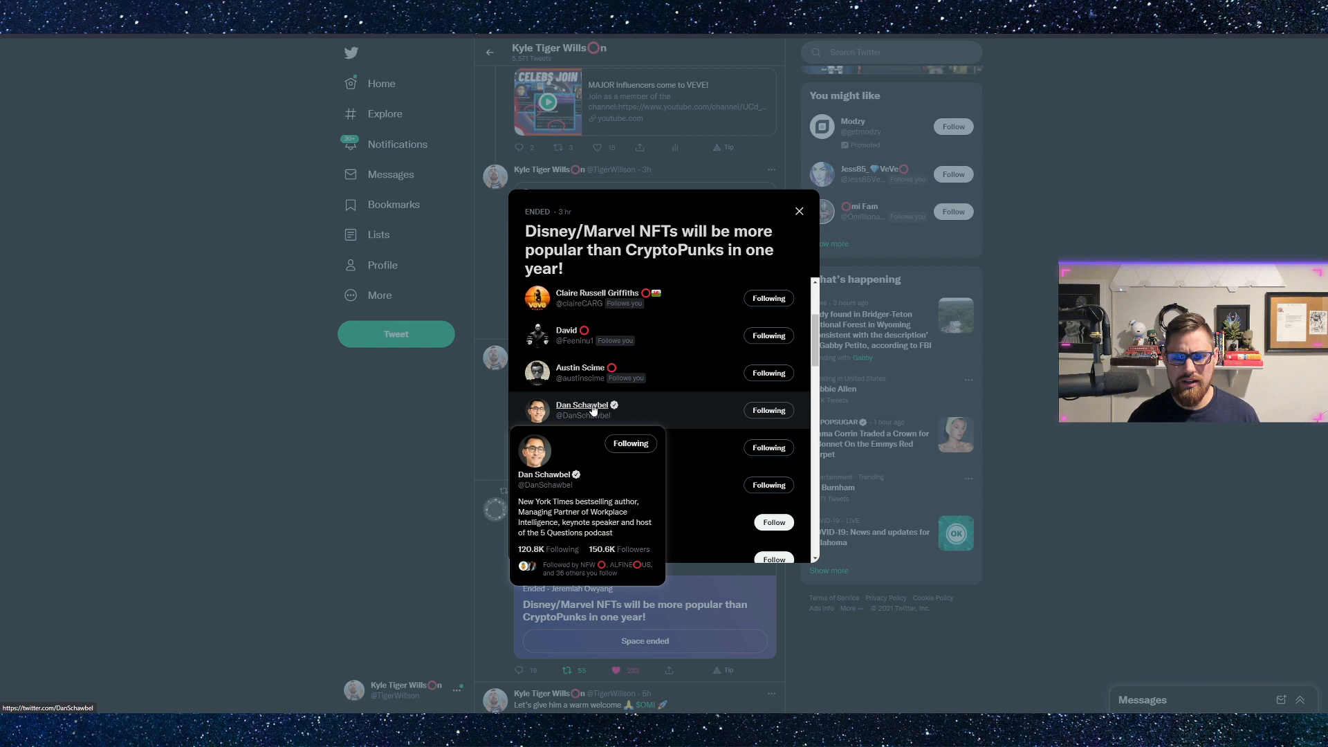
pyautogui.moveTo(585, 442)
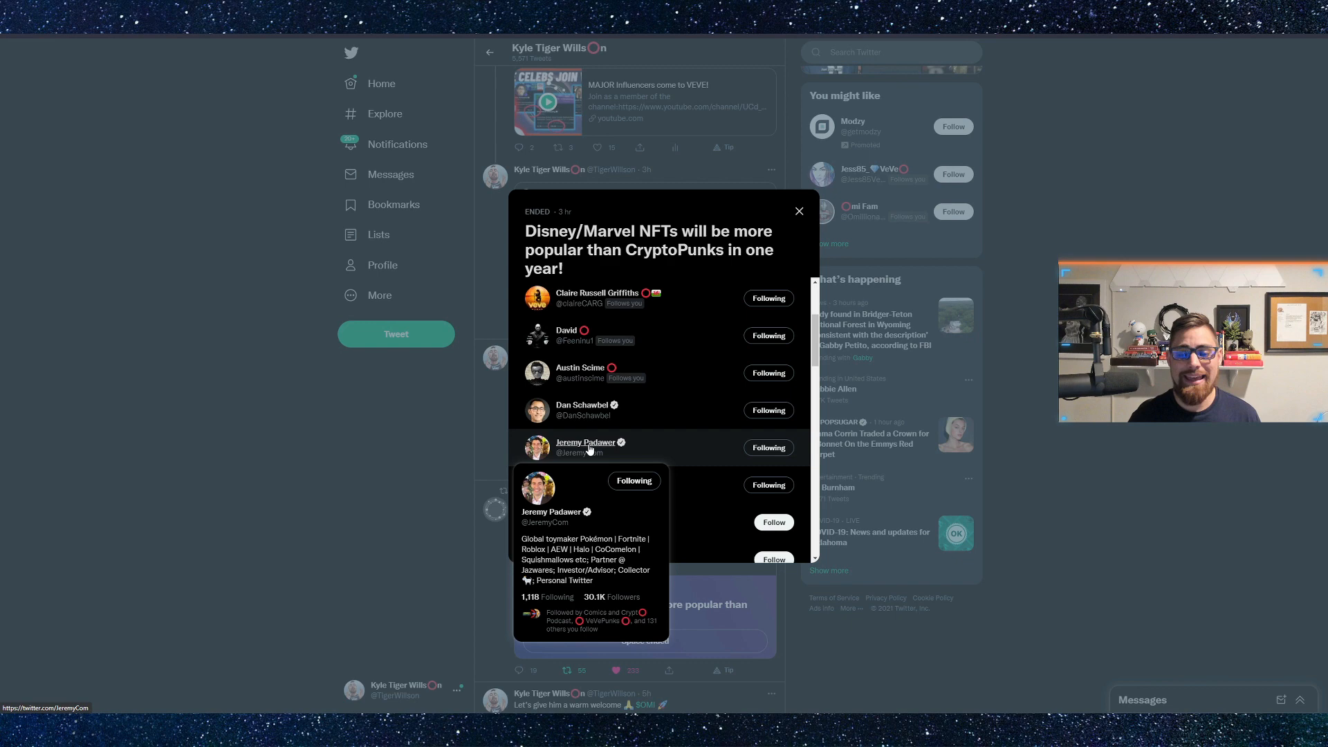
# - Scroll the Jazwares brands grid down to Peppa Pig, Pokémon, Roblox, Squishmallows and UFC
pyautogui.scroll(-3)
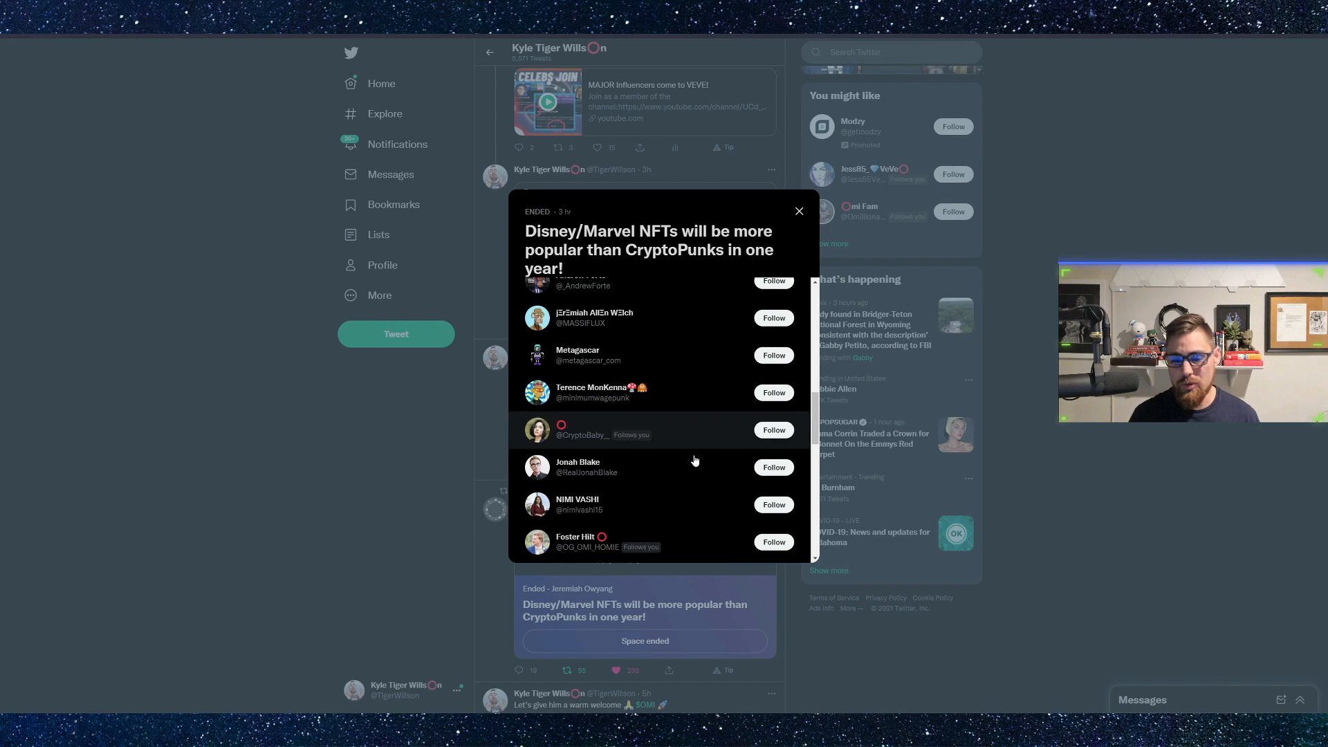
pyautogui.scroll(3)
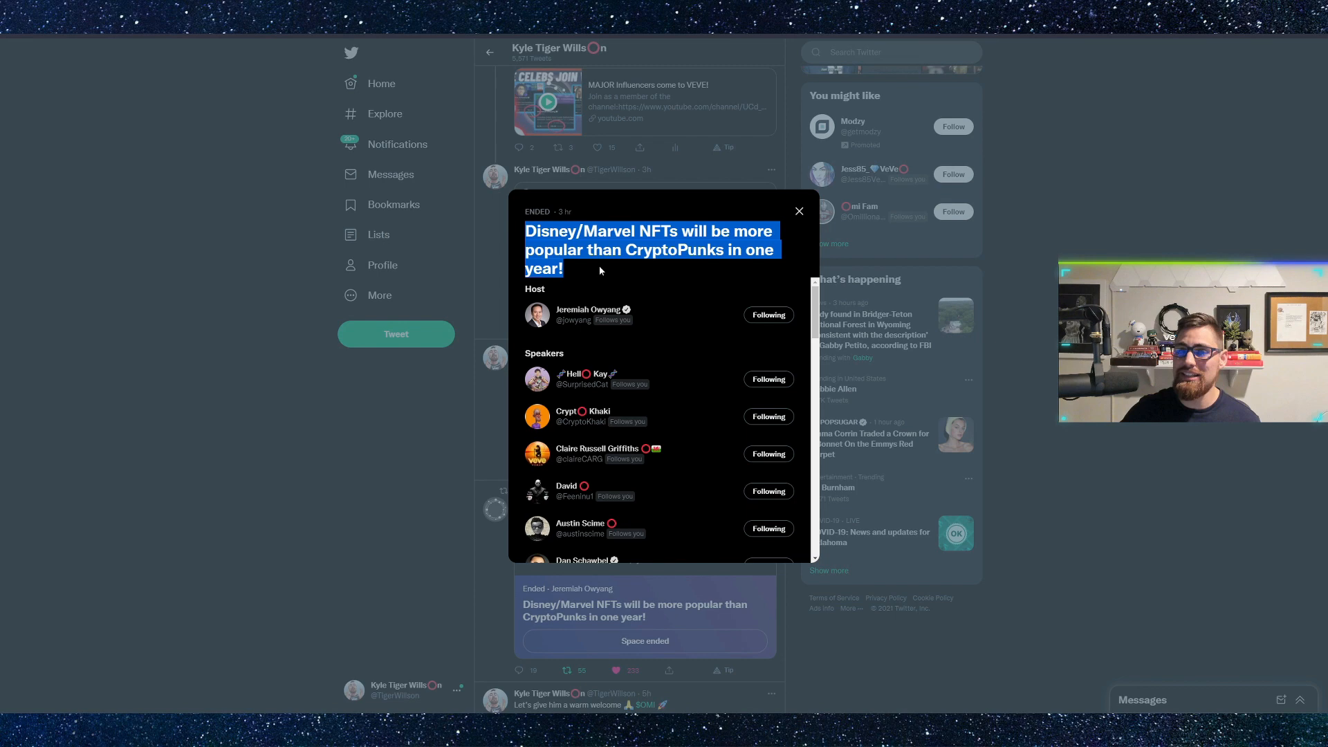
pyautogui.scroll(-3)
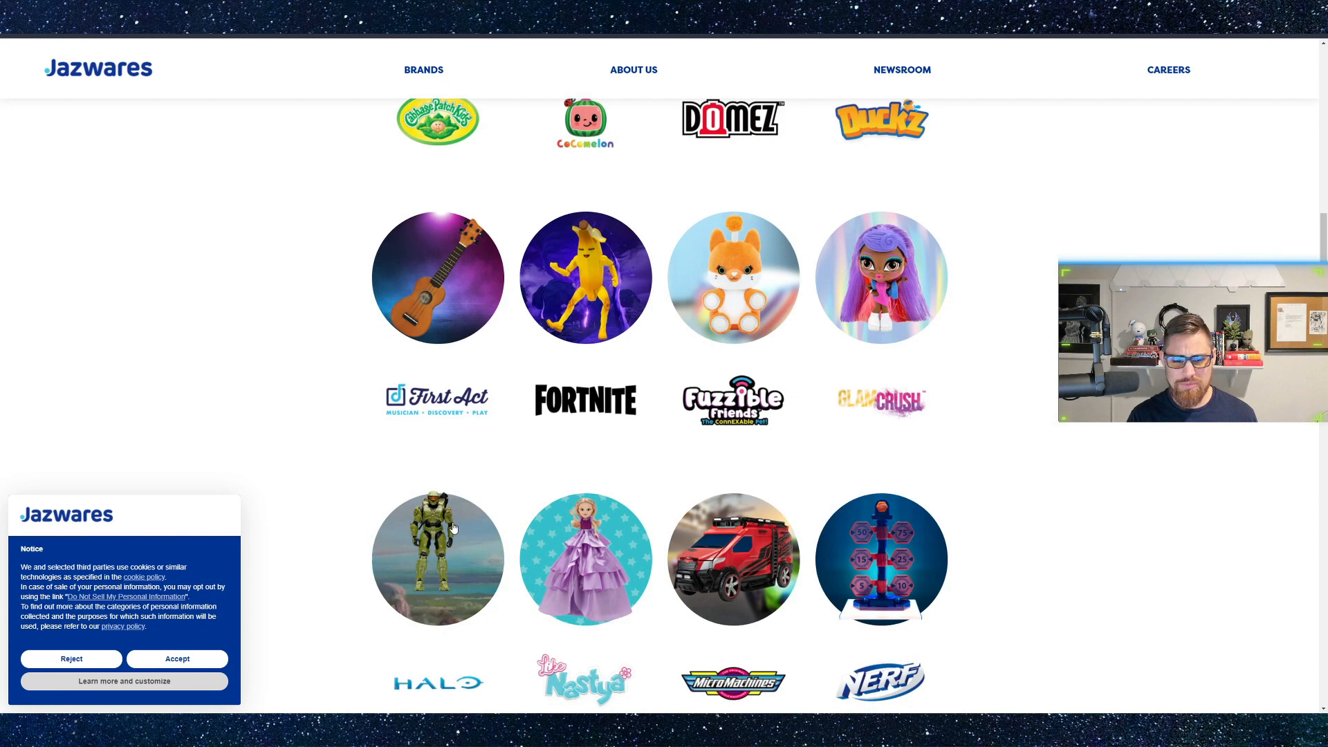
pyautogui.scroll(-3)
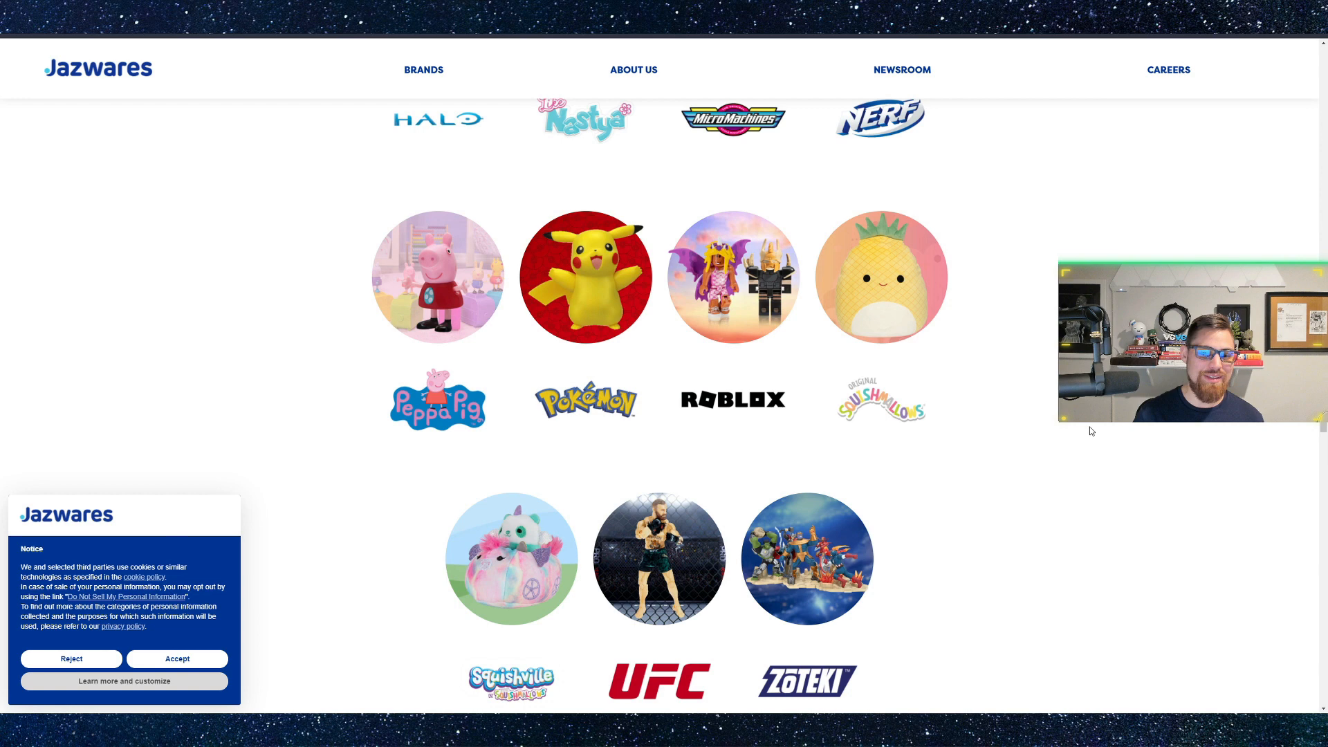
pyautogui.scroll(-3)
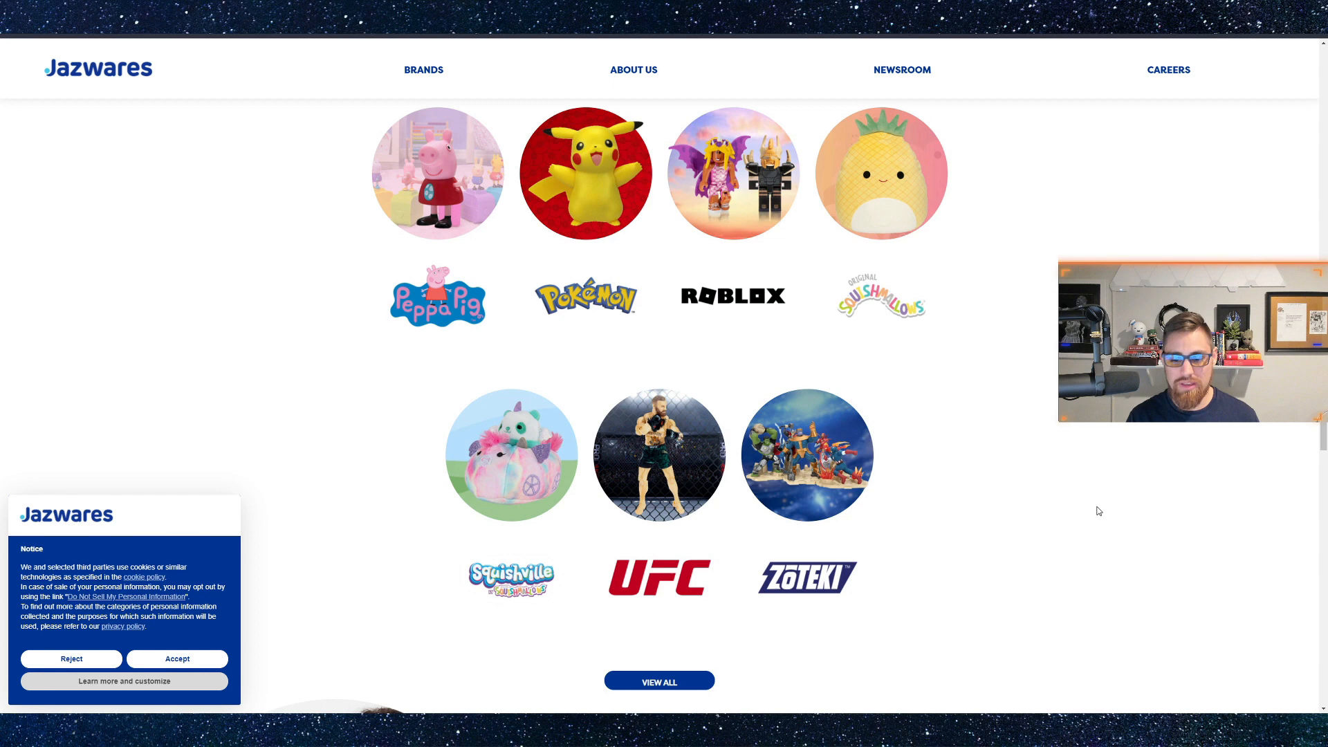
pyautogui.scroll(3)
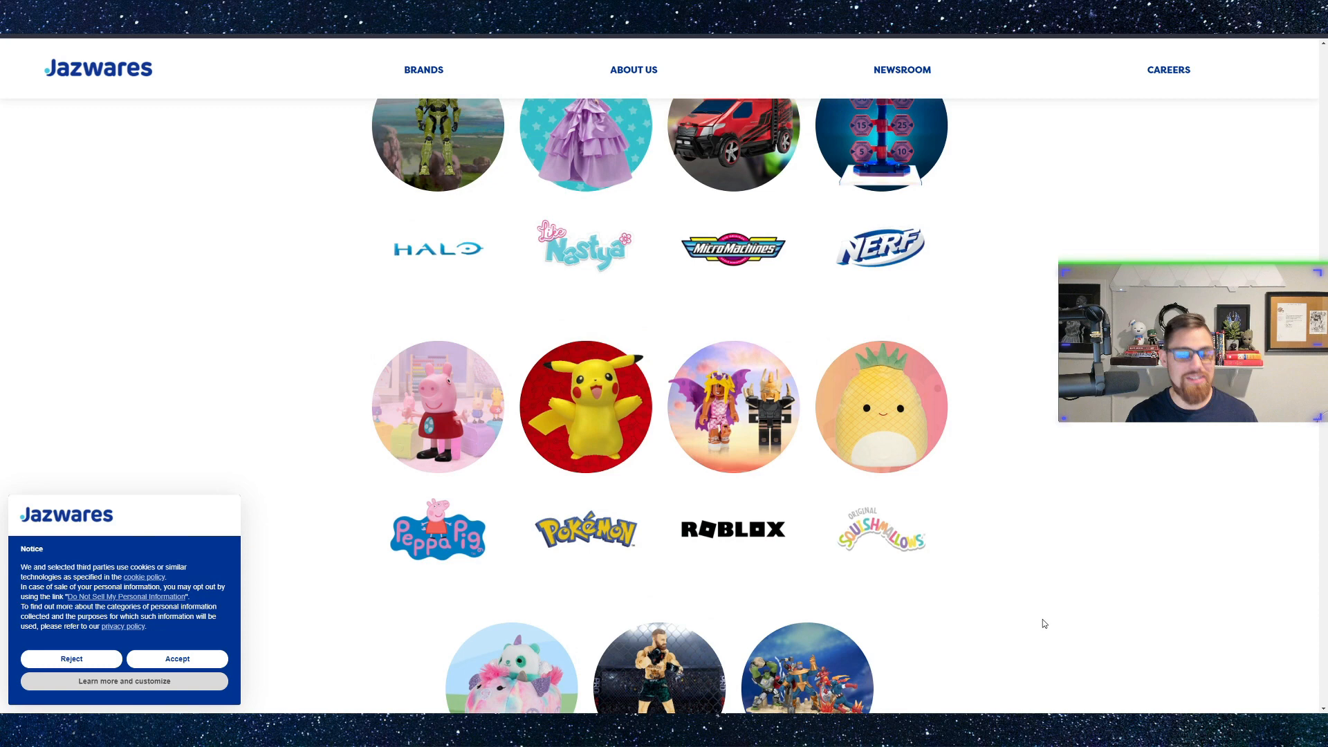
pyautogui.scroll(3)
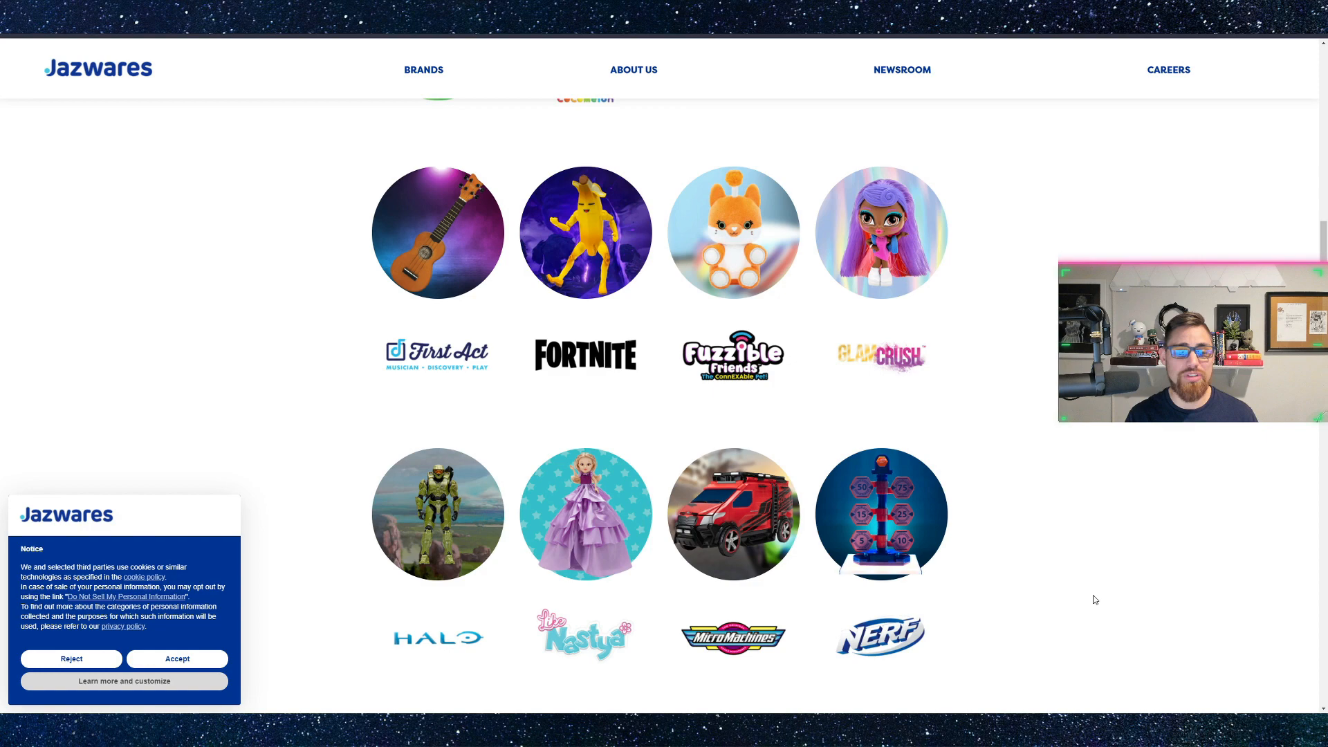
pyautogui.scroll(3)
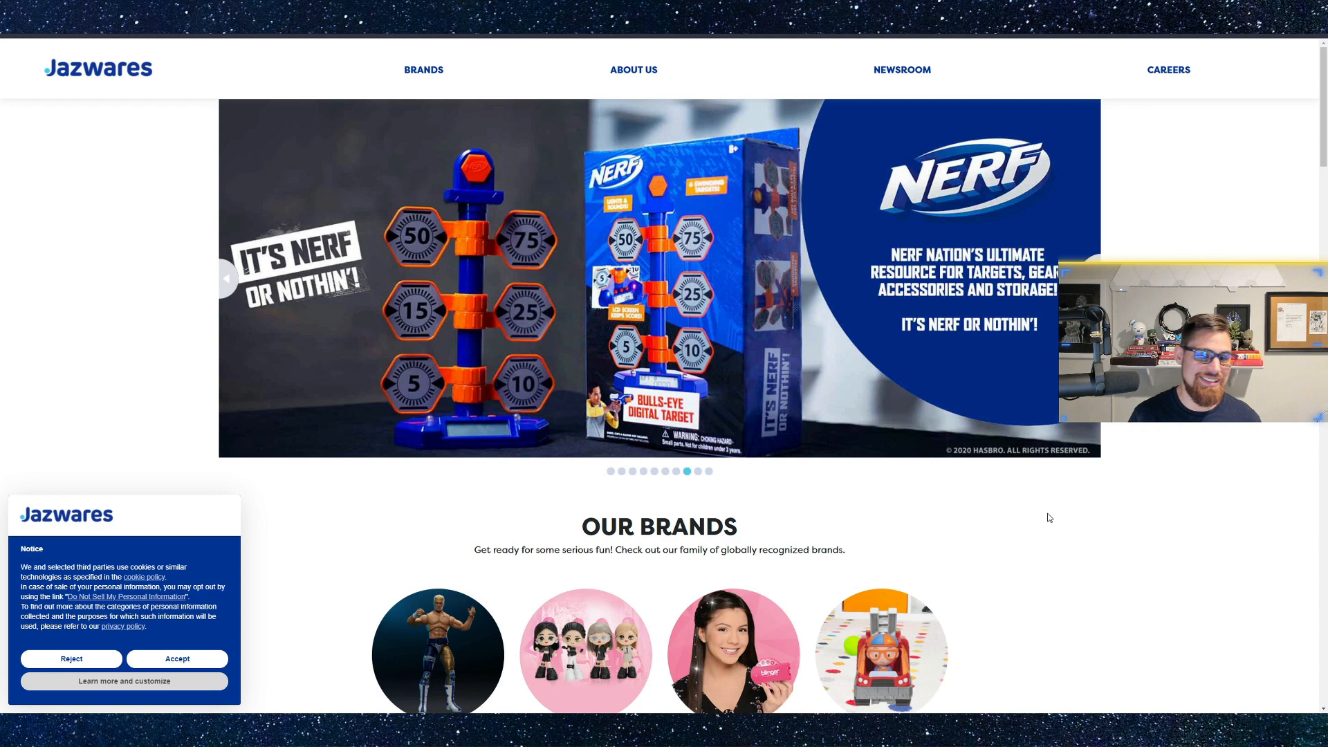
# - Scroll through the Jazwares Our Brands section, then return to the Space speaker list
pyautogui.scroll(-3)
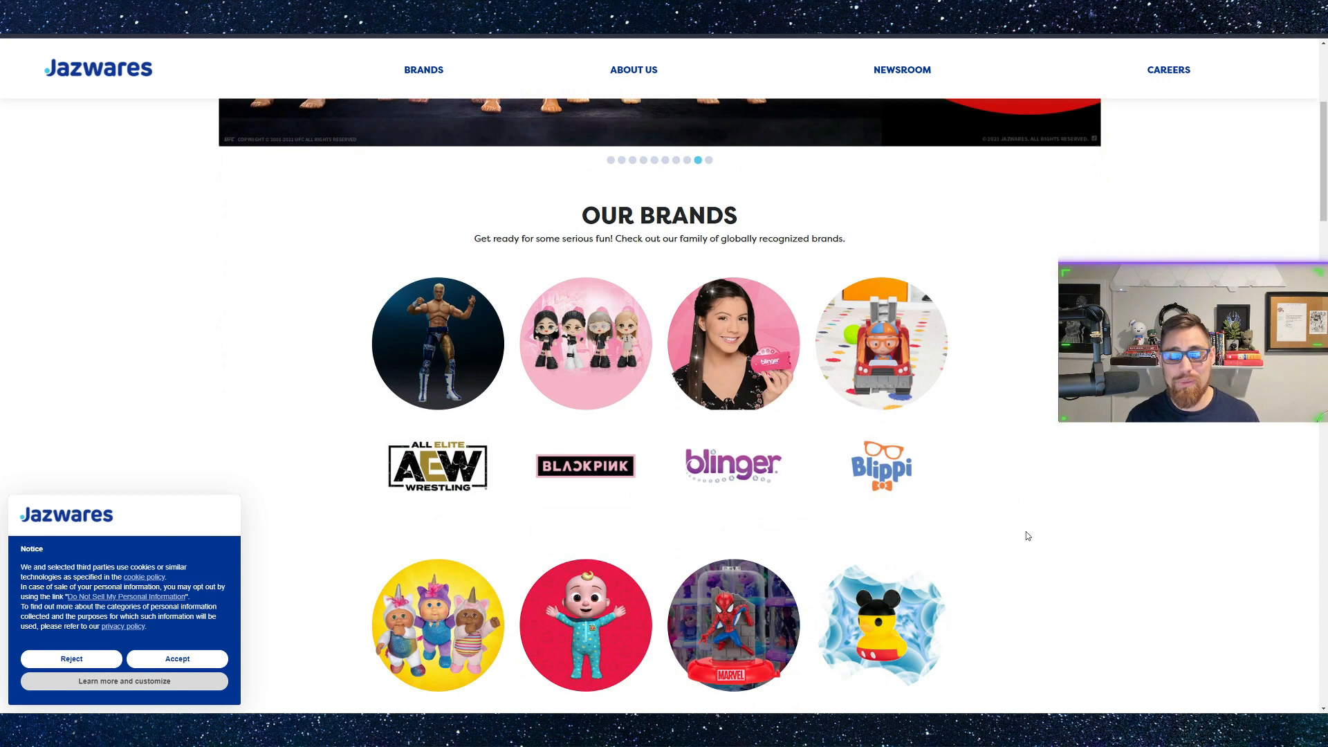
pyautogui.scroll(-3)
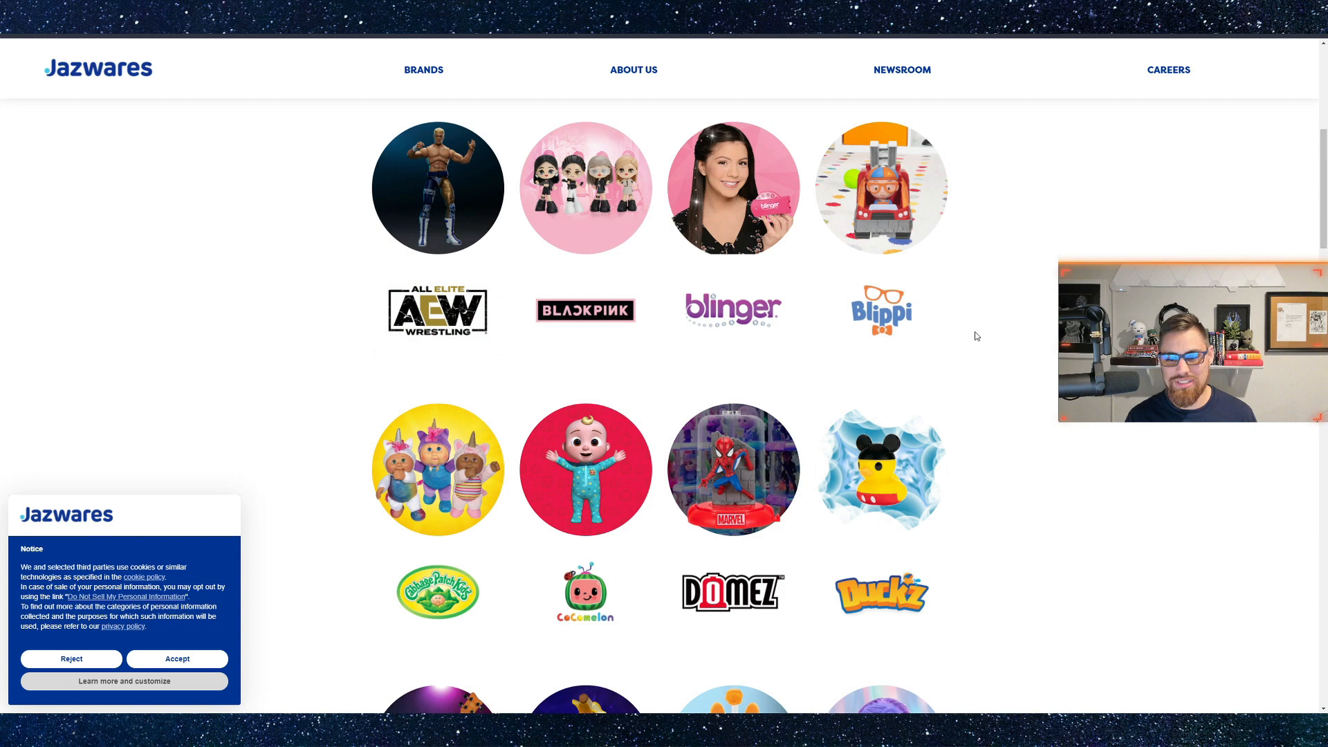
pyautogui.scroll(-3)
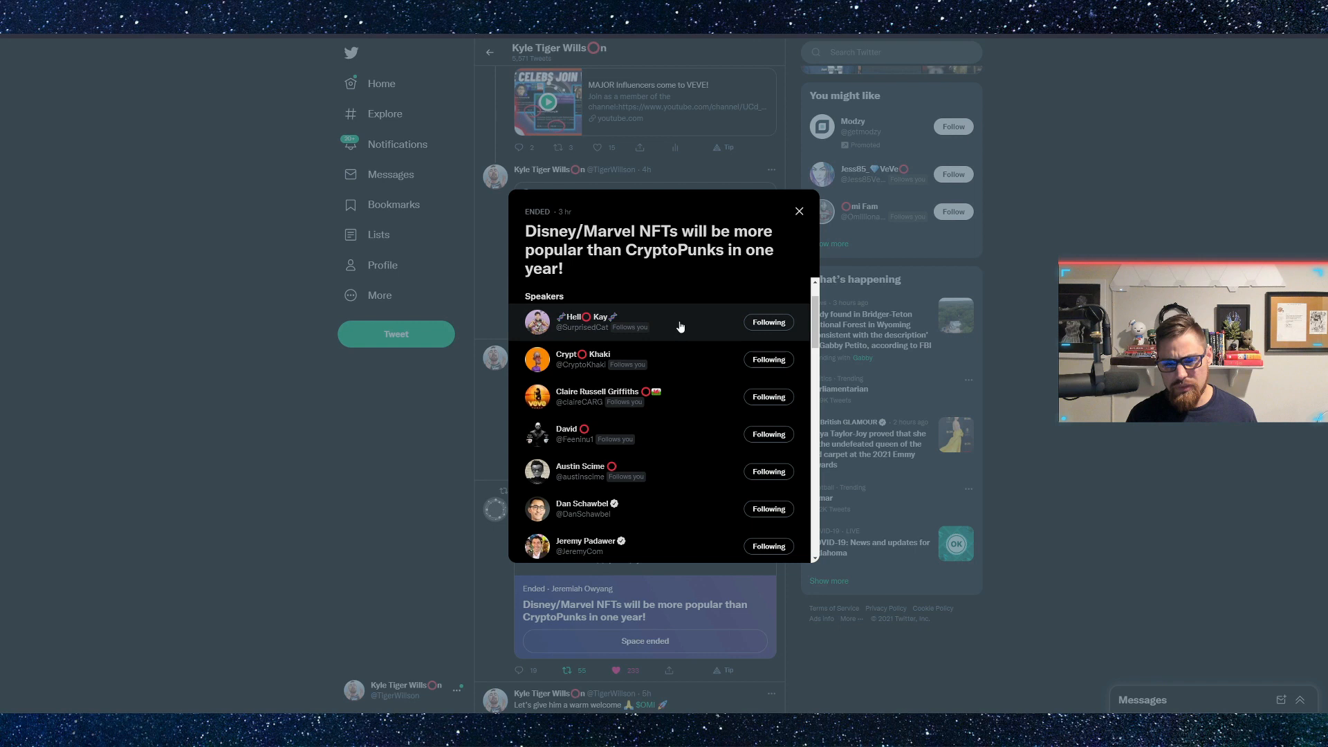
# - Scroll the Disney/Marvel NFTs Space speakers, then close the dialog to reach the Veve retweets
pyautogui.scroll(-3)
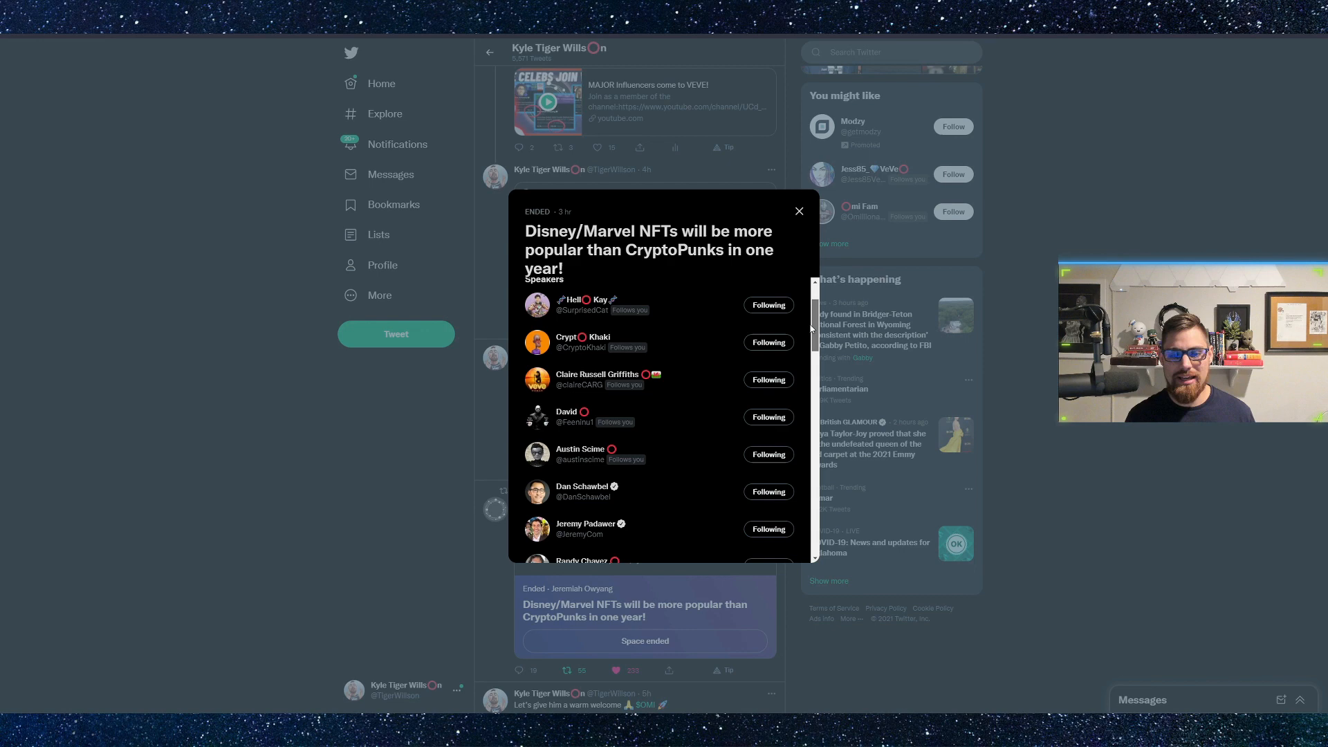
pyautogui.click(797, 211)
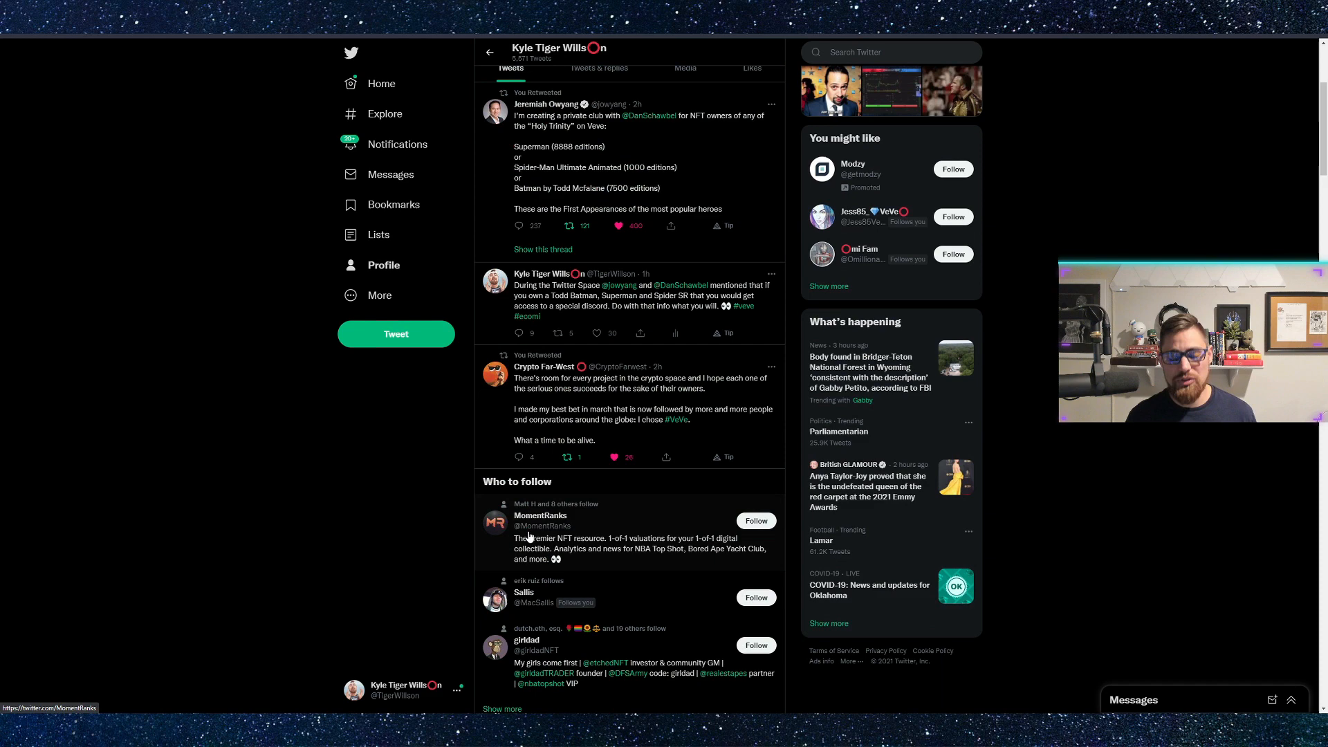
pyautogui.scroll(3)
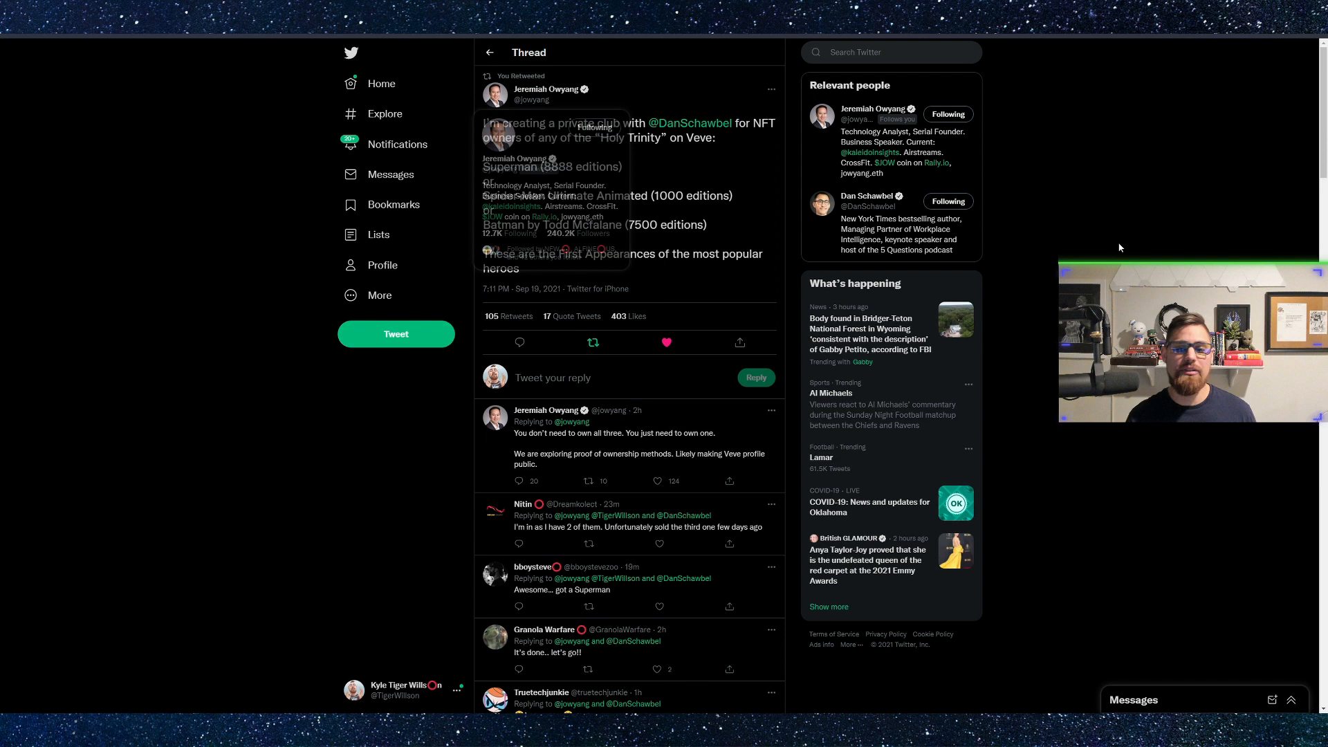
pyautogui.moveTo(1113, 250)
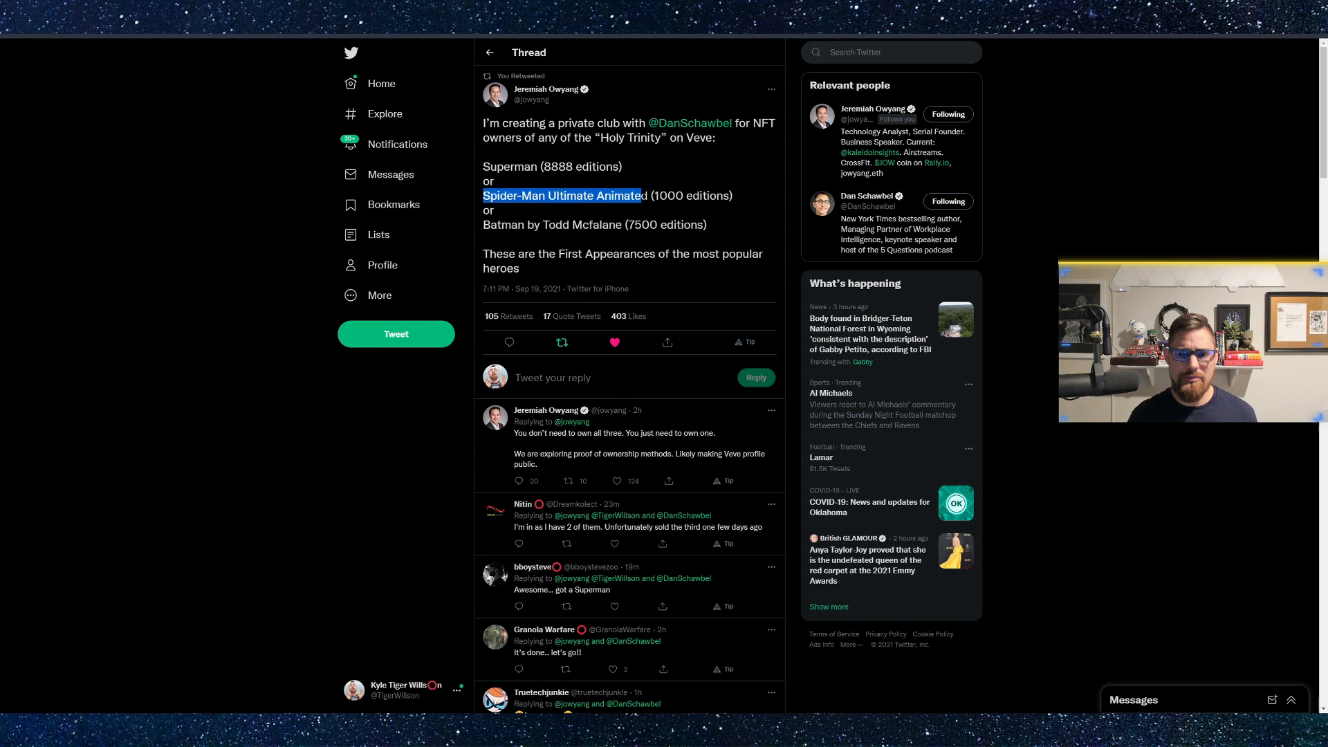
pyautogui.click(546, 239)
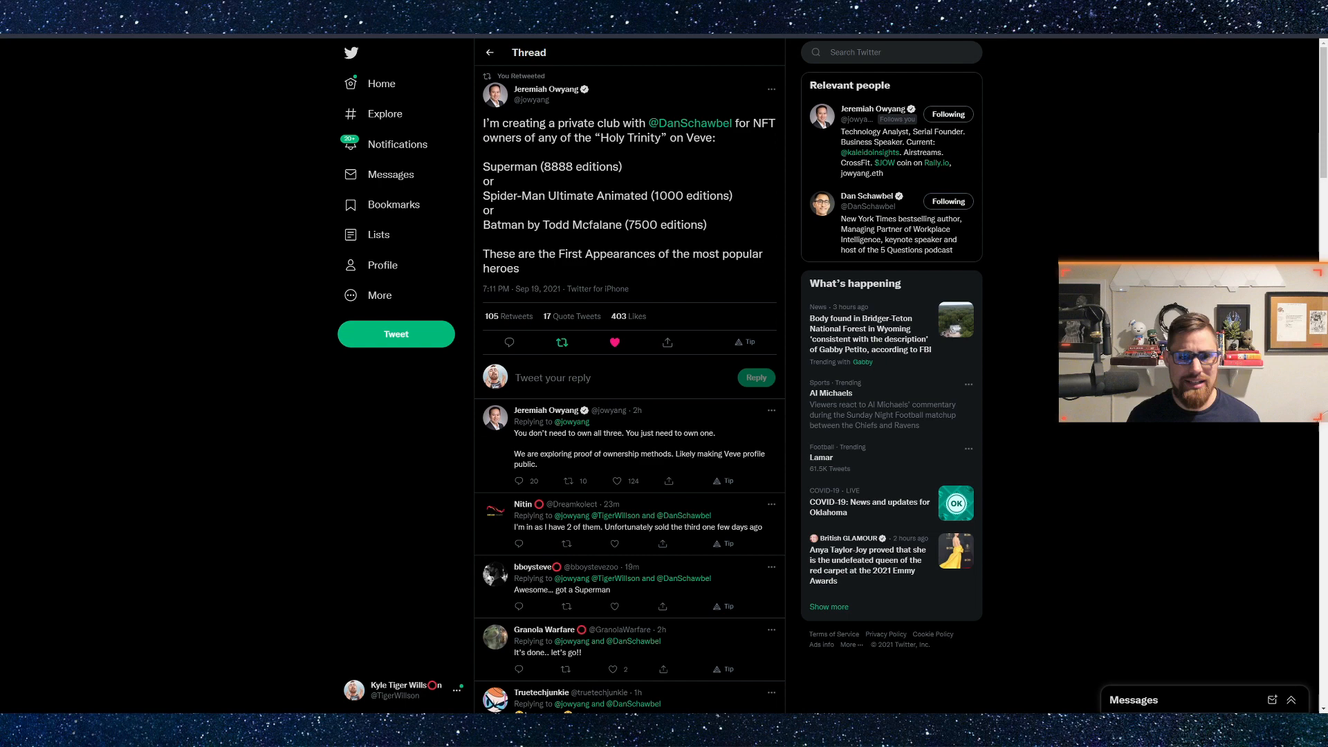
pyautogui.click(546, 89)
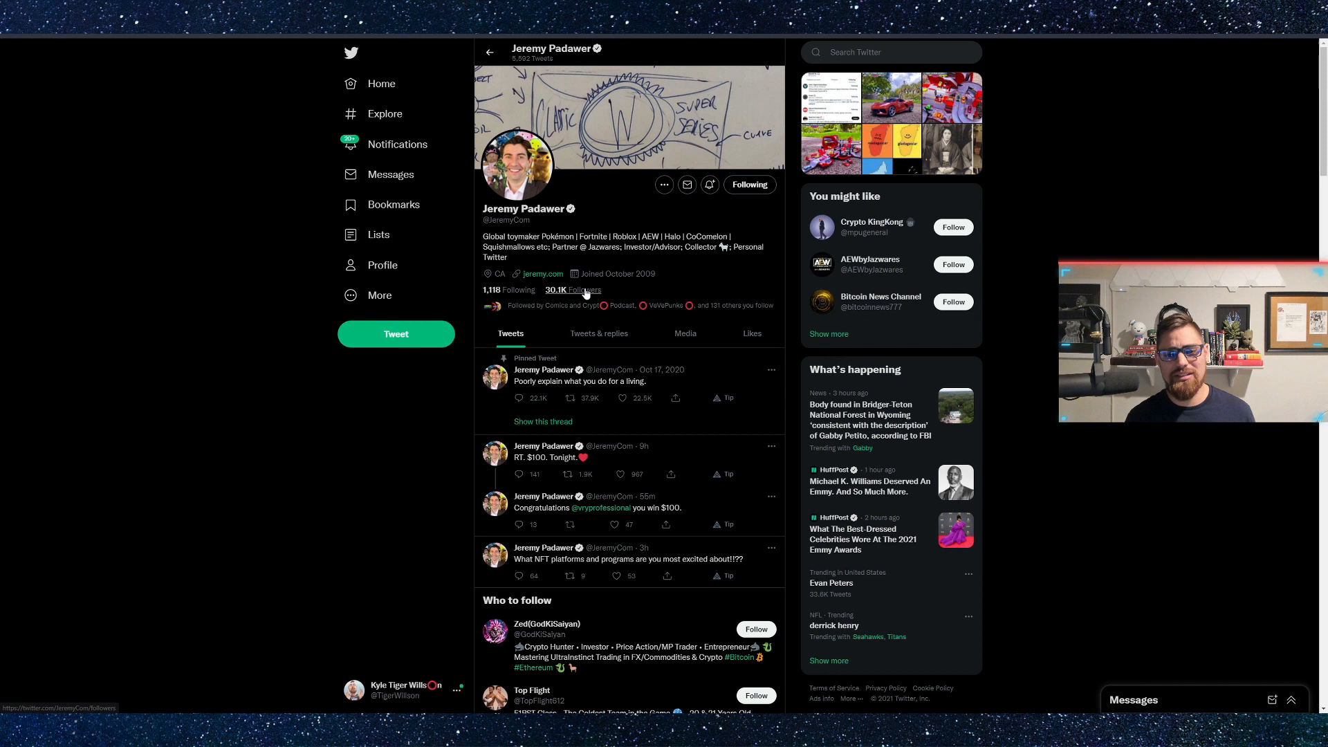
pyautogui.moveTo(252, 377)
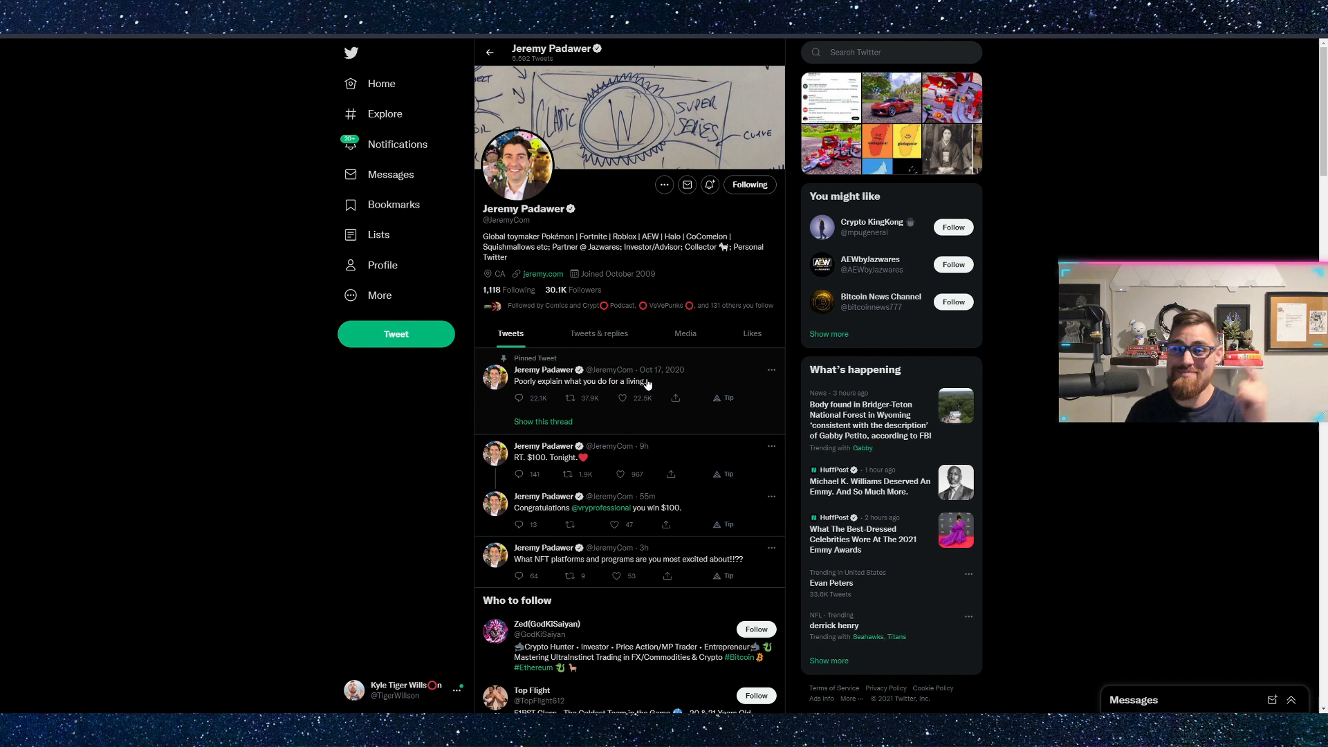
pyautogui.moveTo(169, 163)
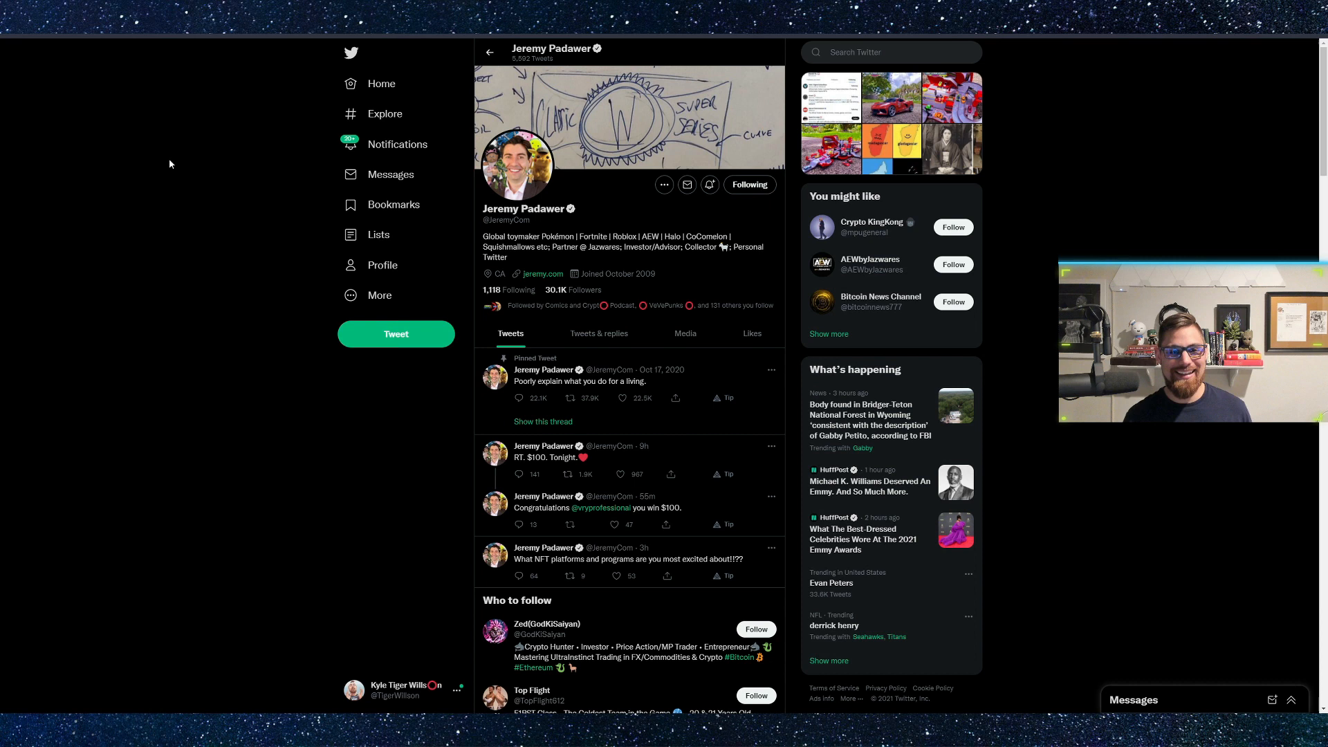